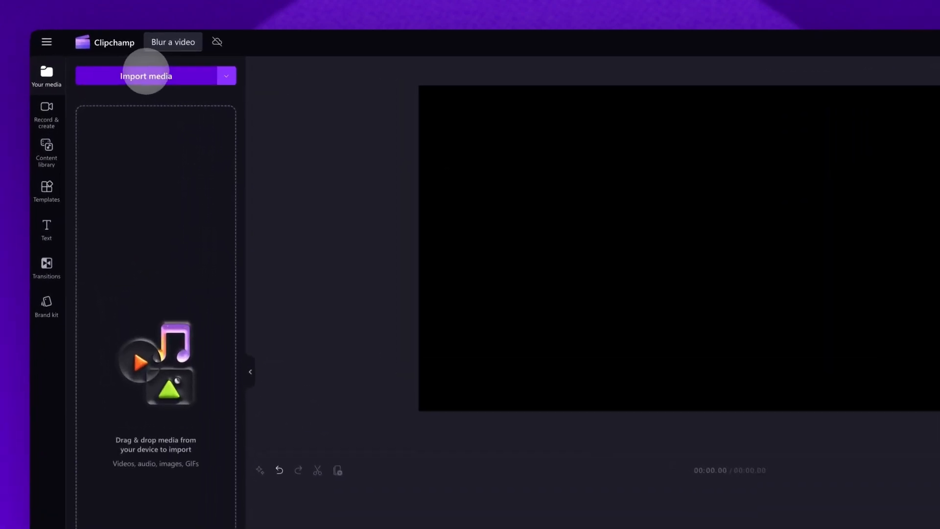
# Import My video 1.mp4 from Downloads into the project media.
pyautogui.click(146, 75)
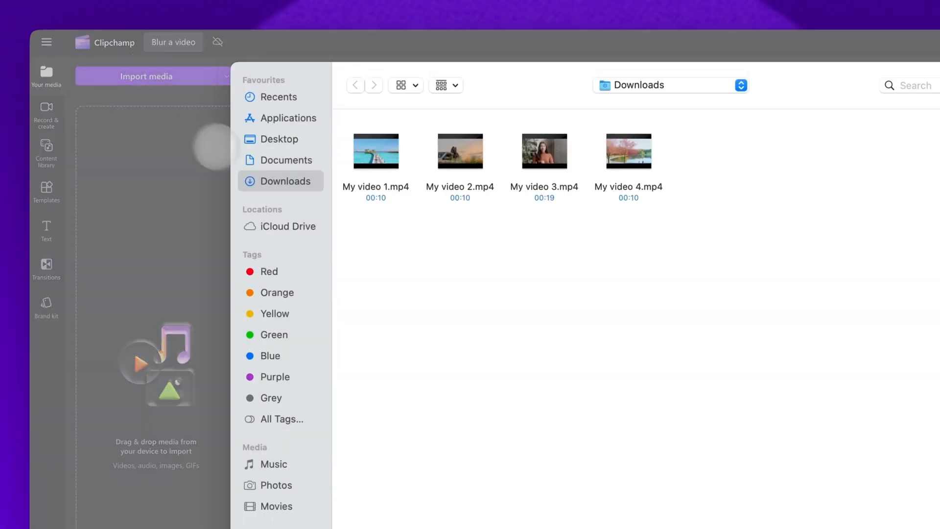
pyautogui.click(375, 151)
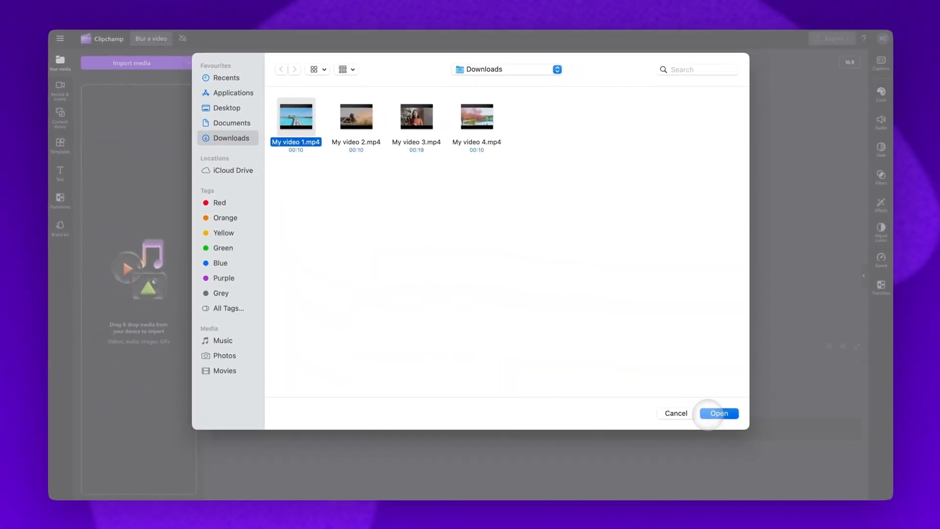
pyautogui.click(717, 413)
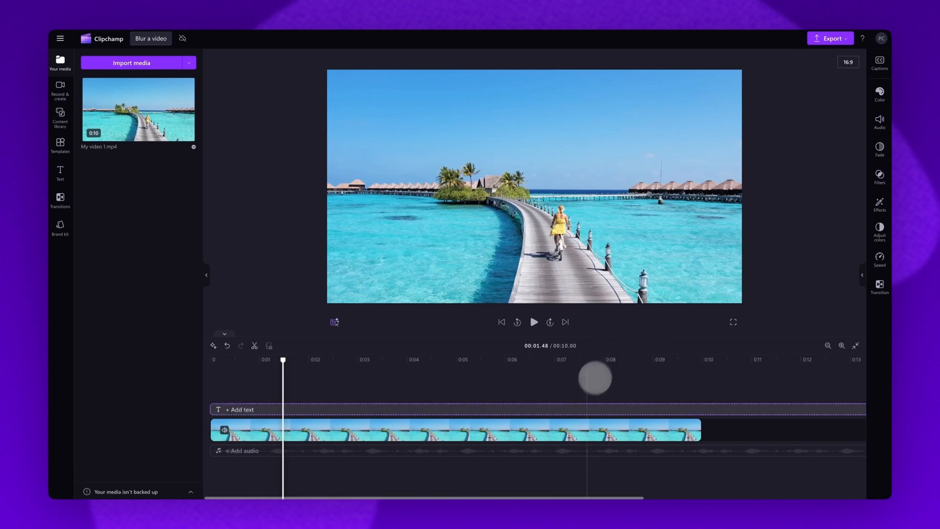
# Apply the Blur effect to the whole boardwalk beach clip and adjust its strength.
pyautogui.click(449, 429)
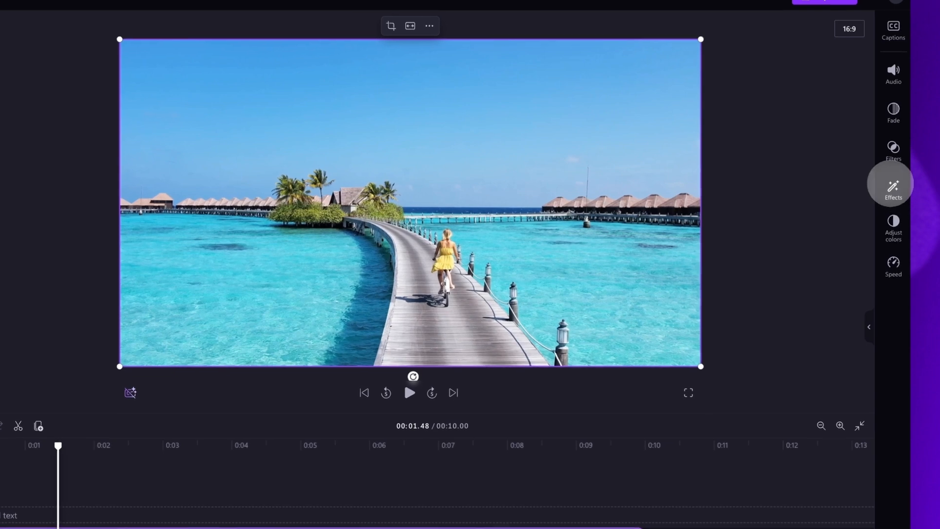
pyautogui.click(893, 185)
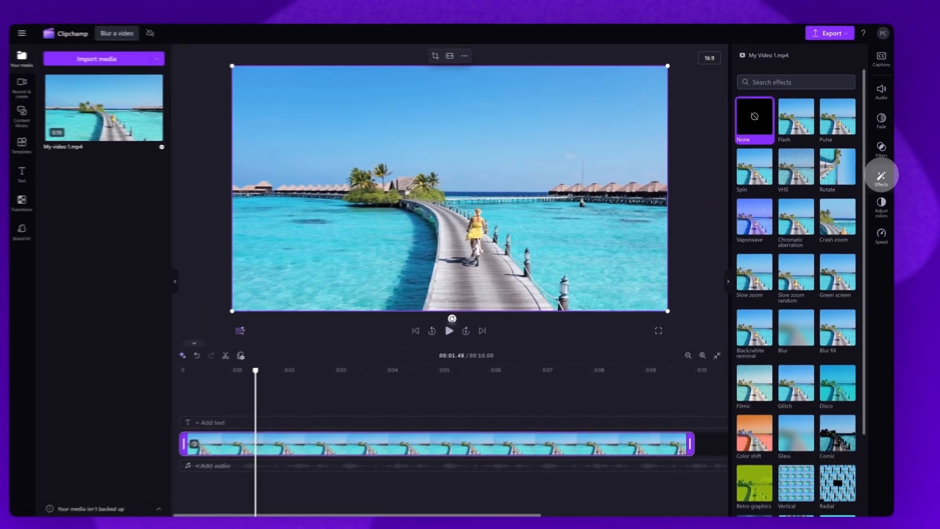
pyautogui.click(797, 322)
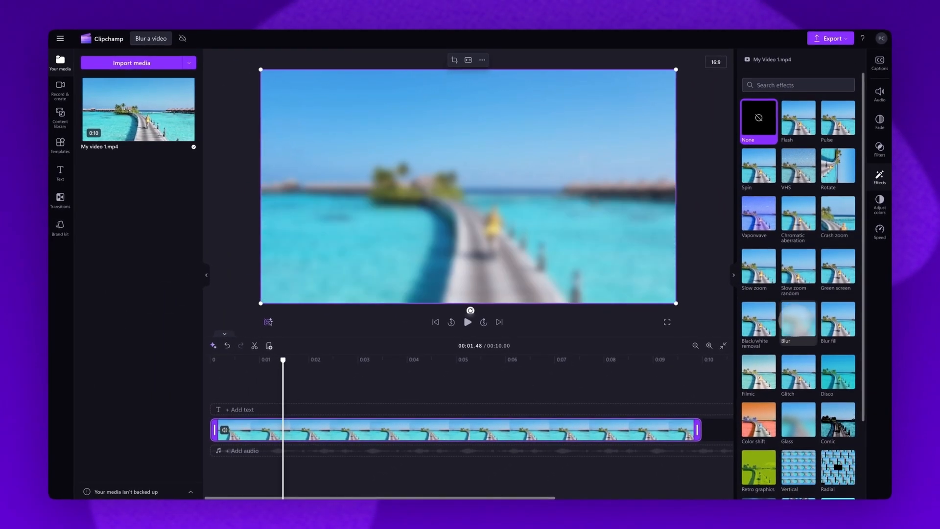
pyautogui.click(797, 419)
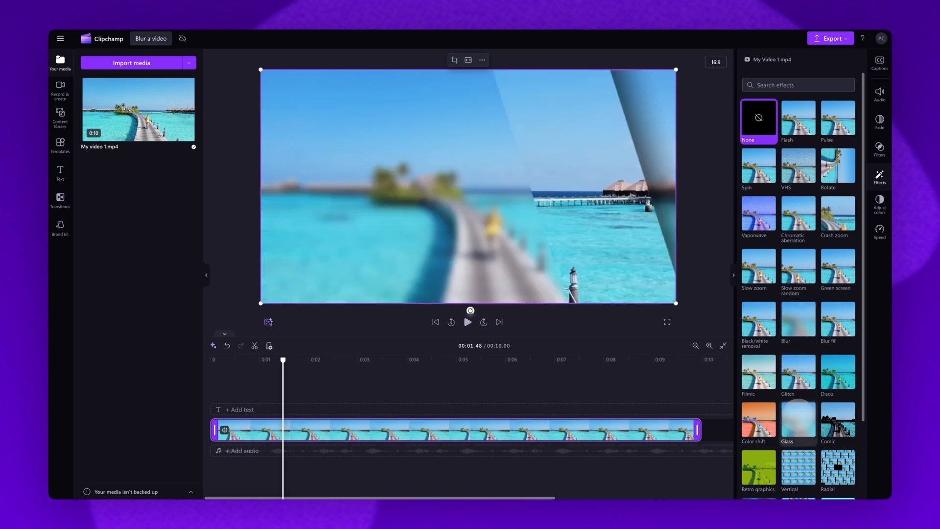
pyautogui.click(798, 319)
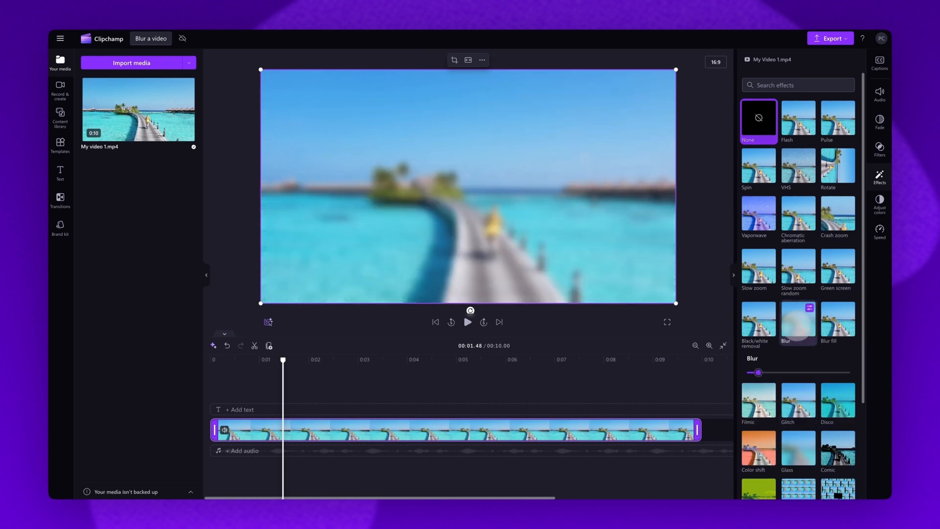
pyautogui.click(798, 319)
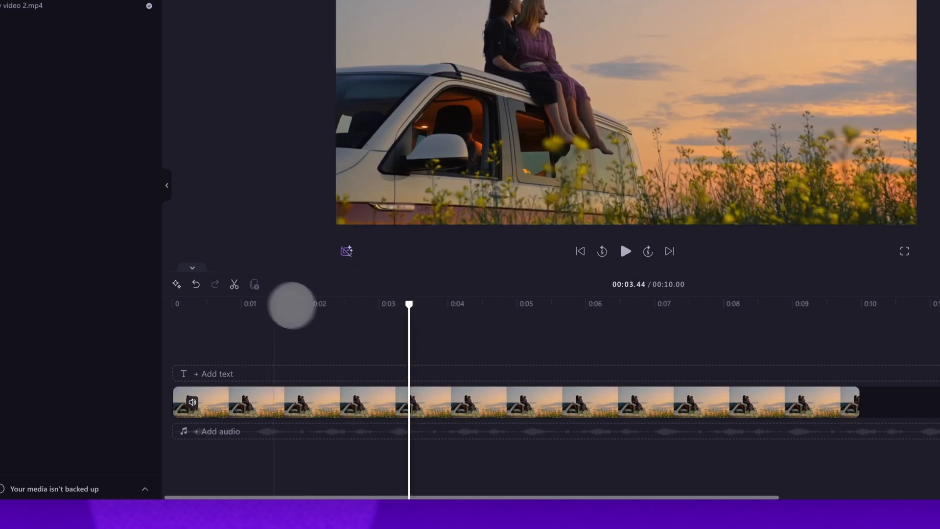
pyautogui.moveTo(234, 284)
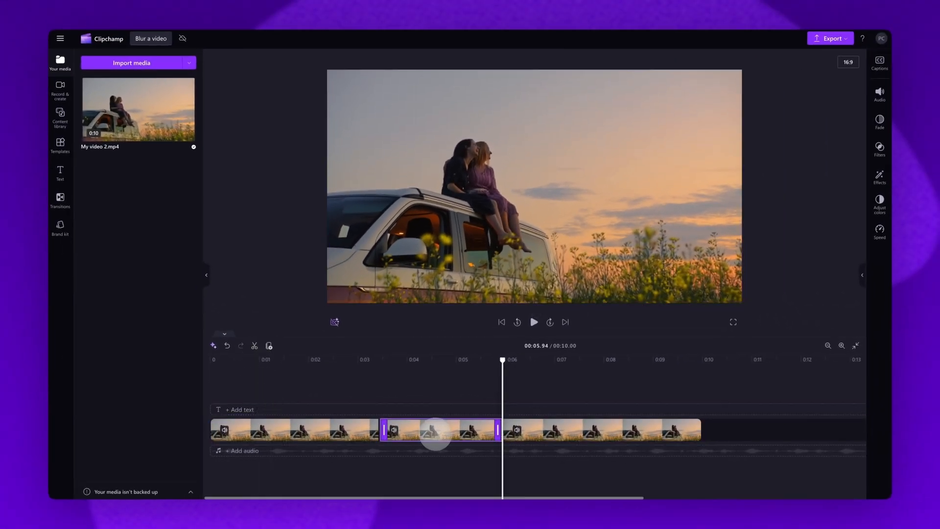
# Apply Blur to the middle split section of the sunset car clip, then review it.
pyautogui.click(599, 430)
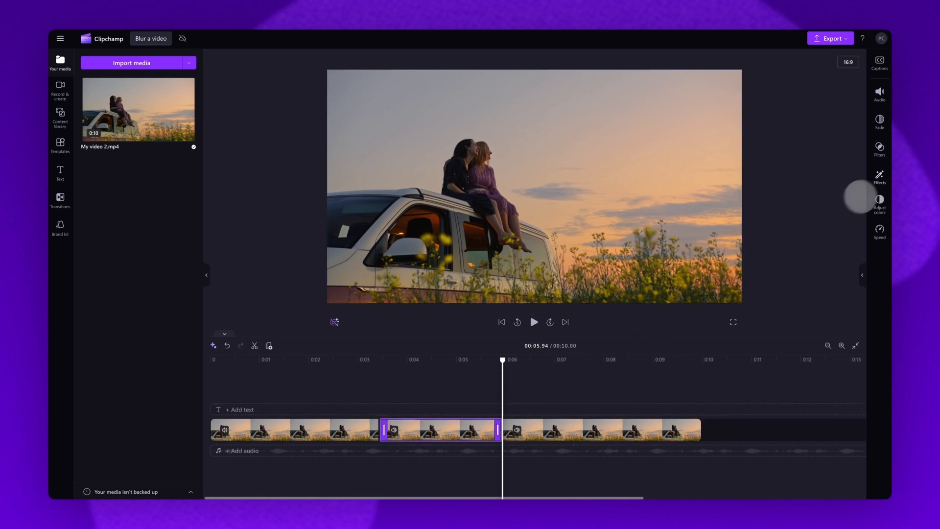
pyautogui.click(879, 174)
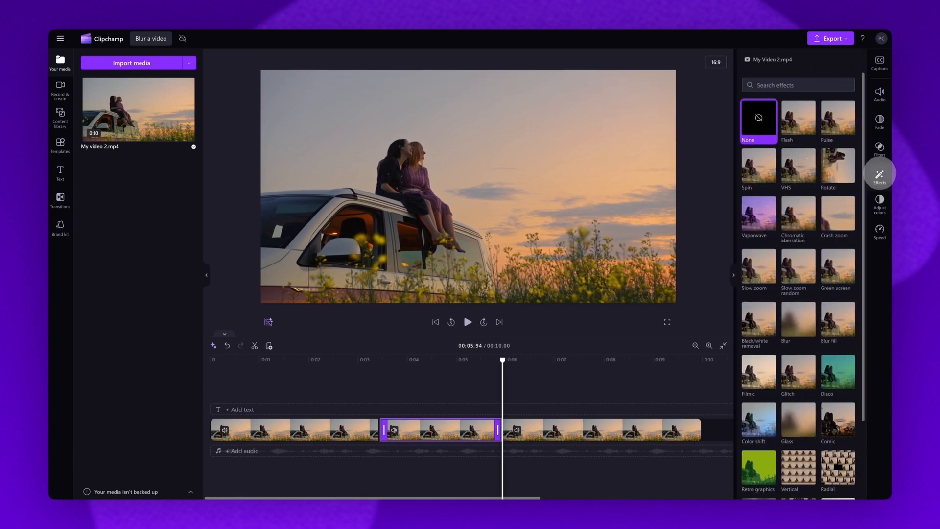
pyautogui.click(797, 318)
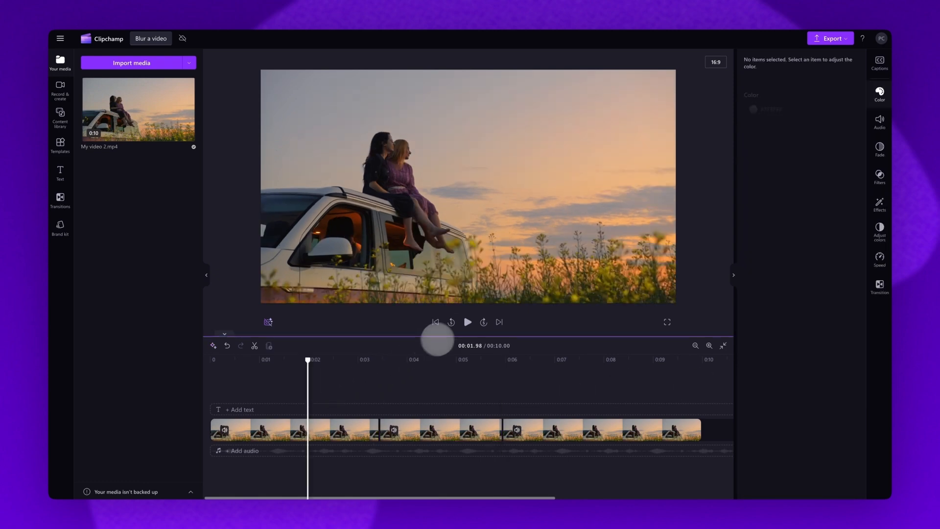
pyautogui.click(467, 322)
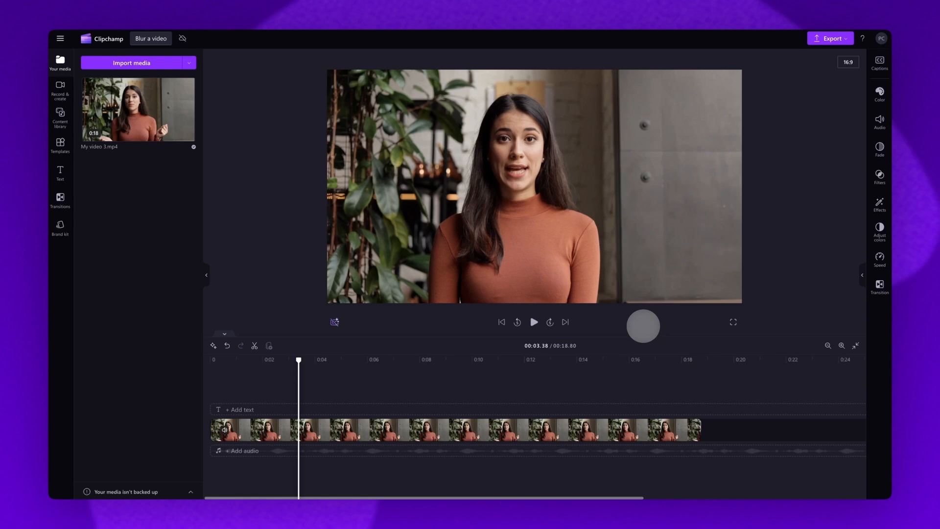
# Select the talking woman clip on the timeline for cropping to her face.
pyautogui.click(449, 429)
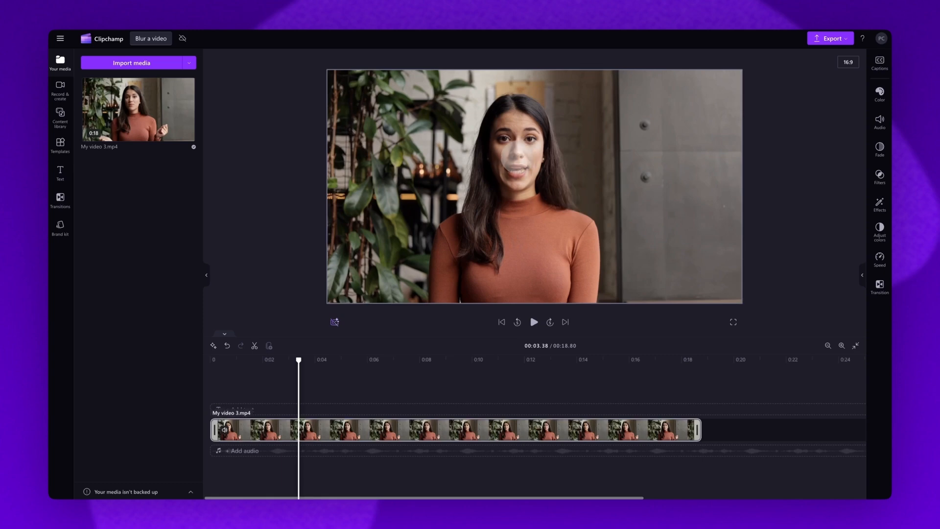
pyautogui.click(419, 429)
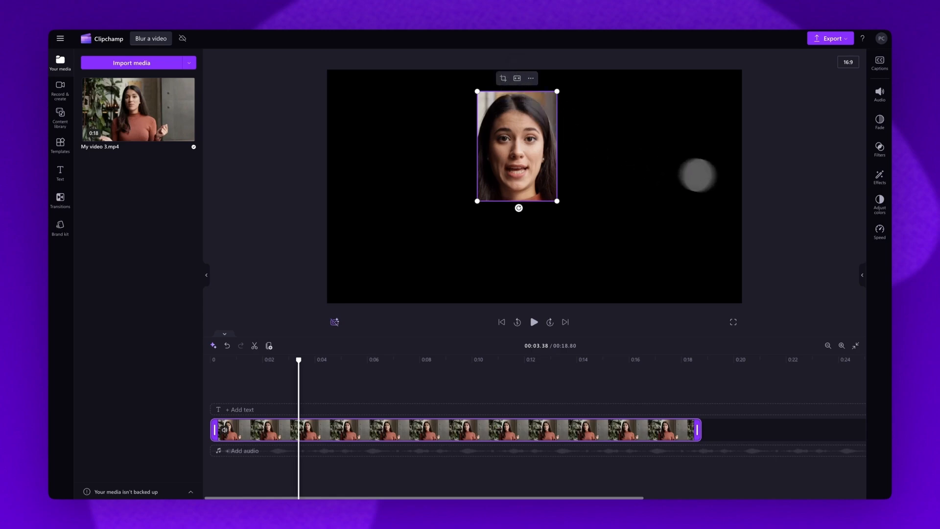
# Blur the cropped face clip and place the full woman video beneath it.
pyautogui.click(879, 176)
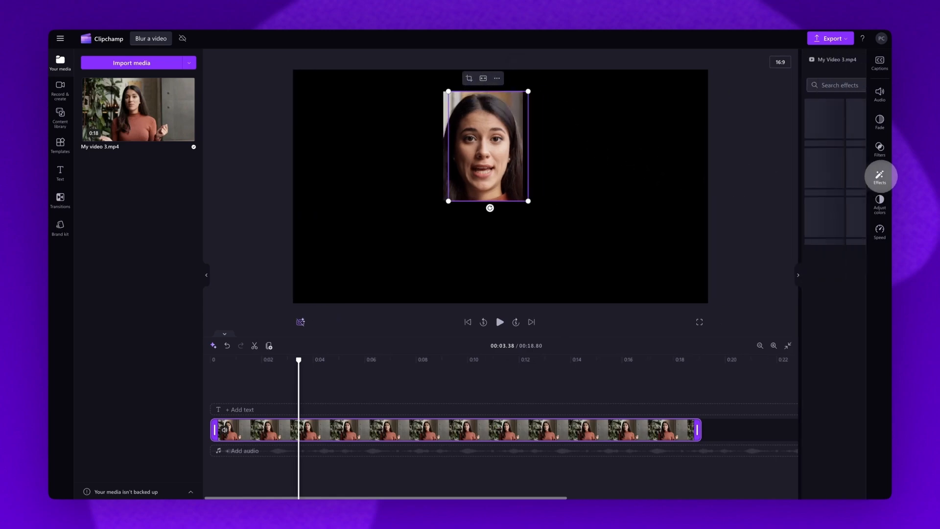
pyautogui.click(879, 176)
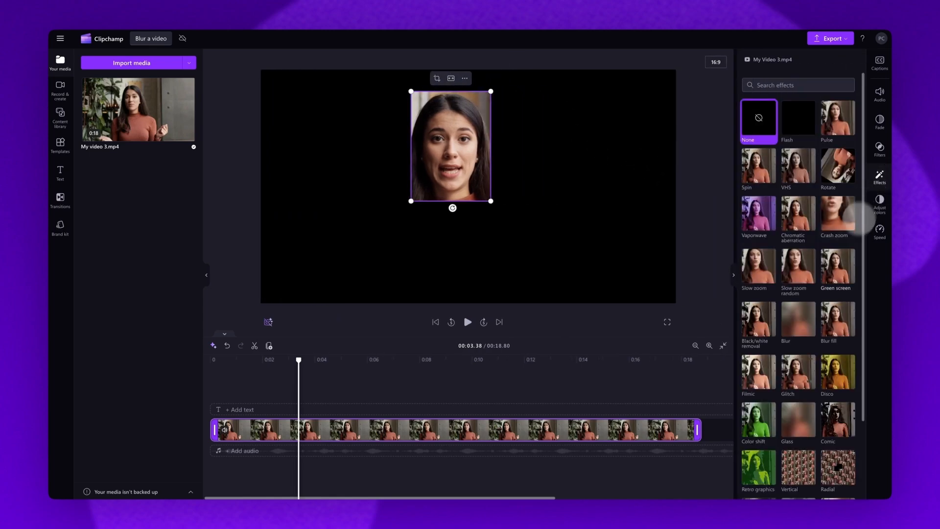
pyautogui.click(797, 318)
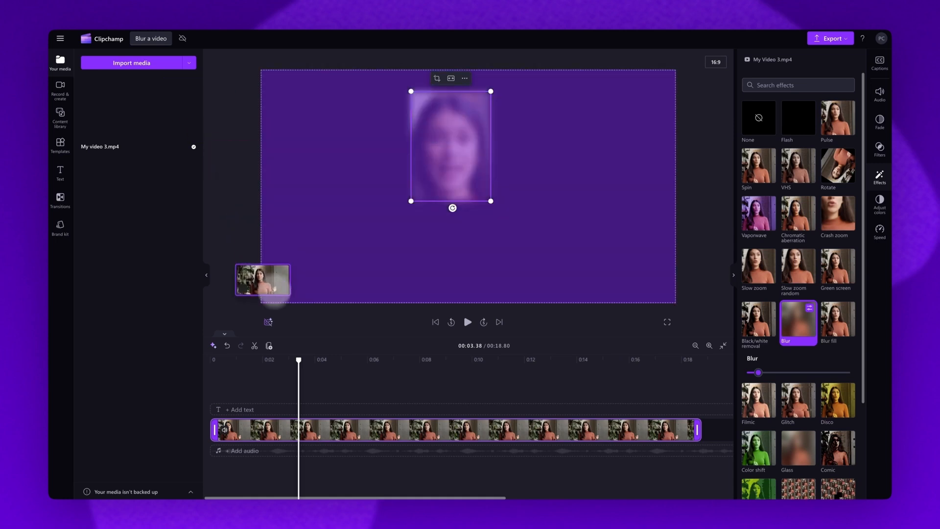
pyautogui.click(757, 118)
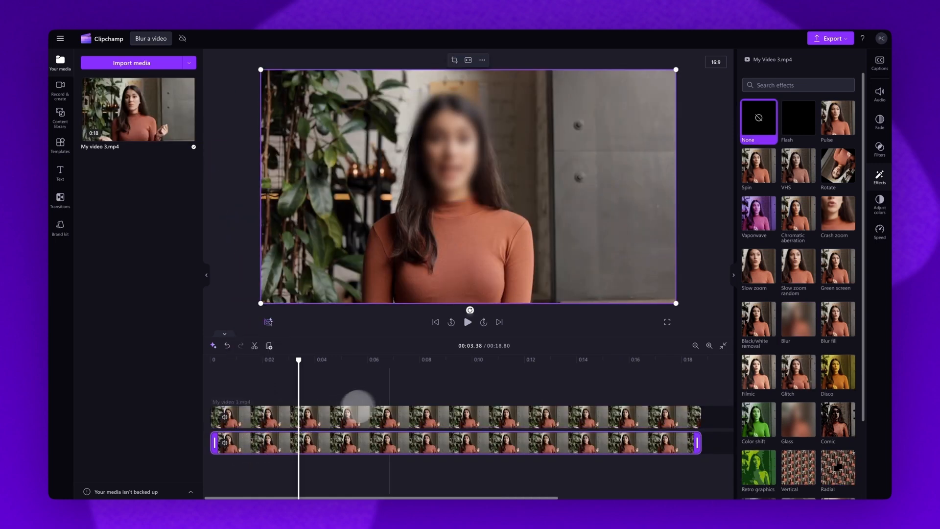
pyautogui.click(466, 322)
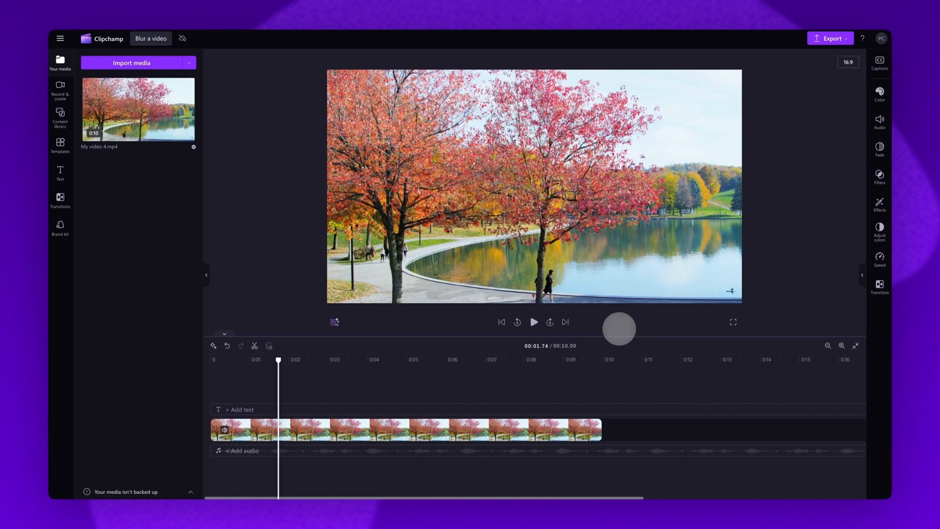
# Apply Blur fill to the autumn lake clip, shrink it and centre it in the frame.
pyautogui.click(404, 429)
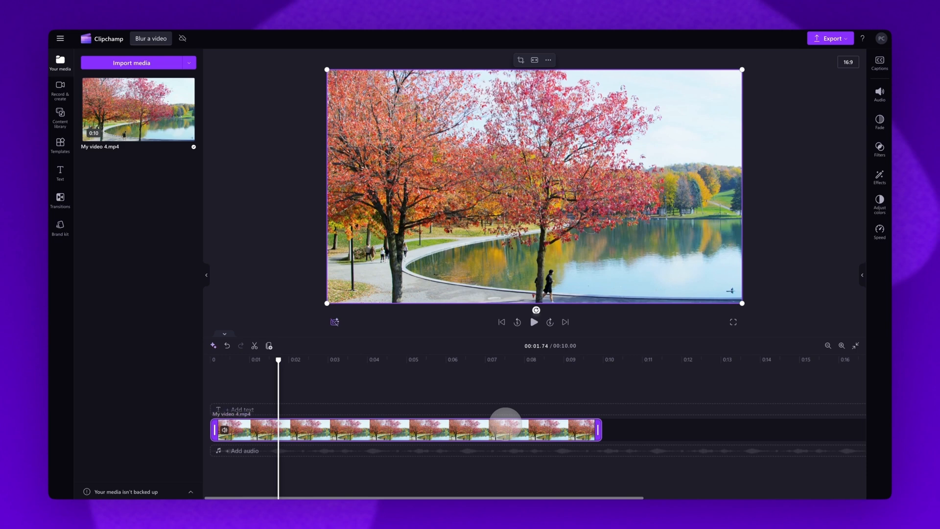
pyautogui.moveTo(879, 173)
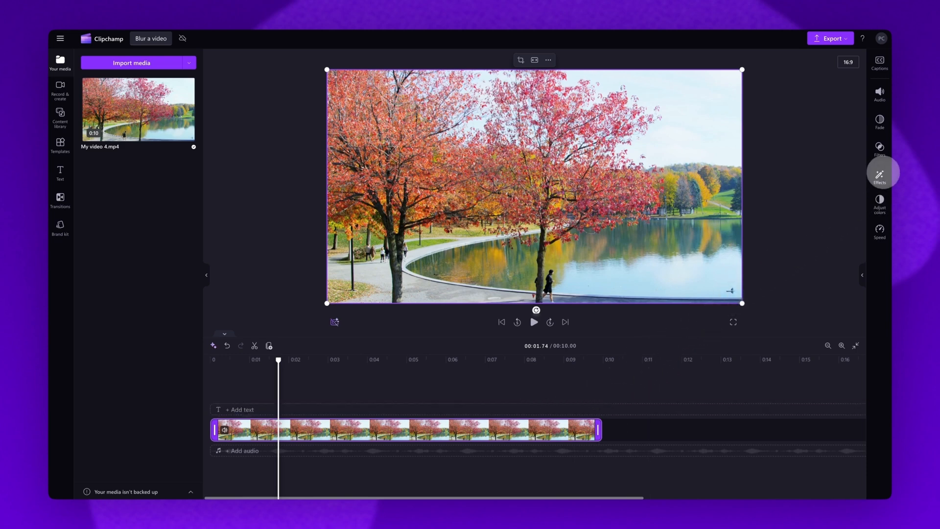
pyautogui.click(879, 174)
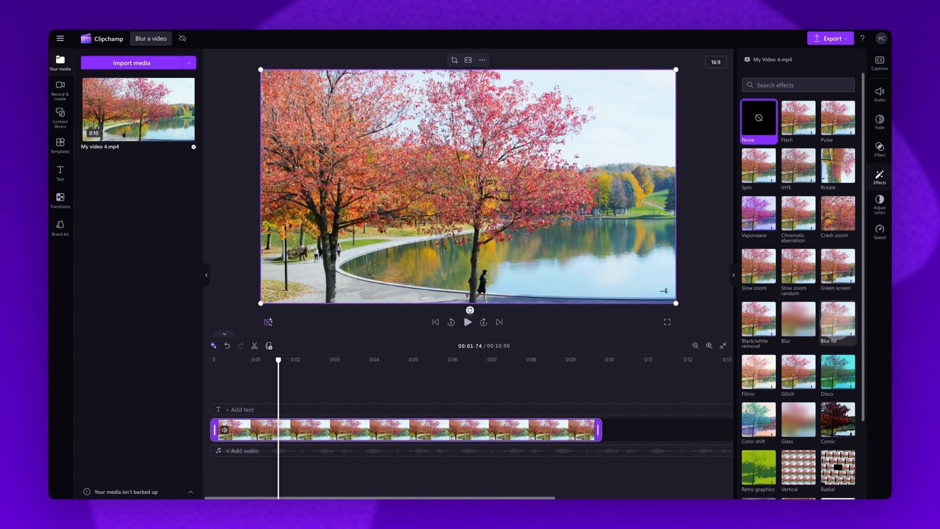
pyautogui.click(837, 322)
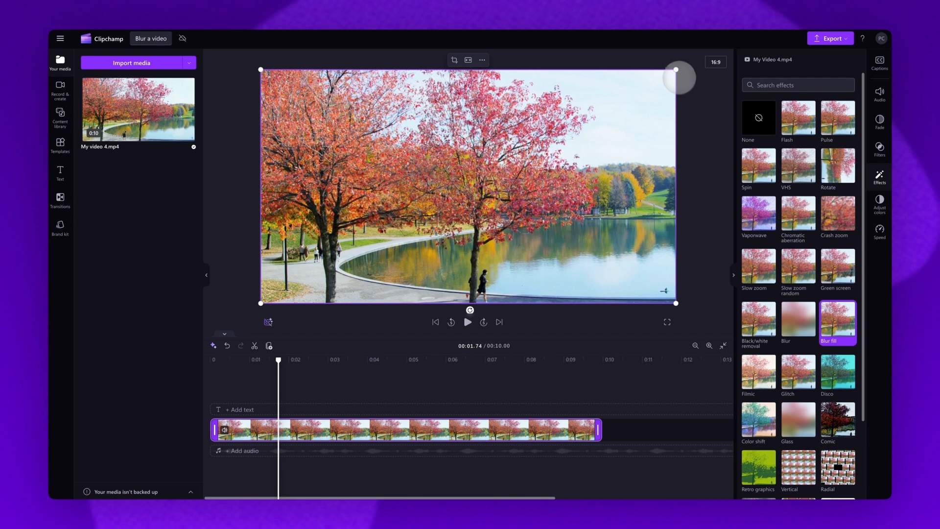
pyautogui.click(836, 318)
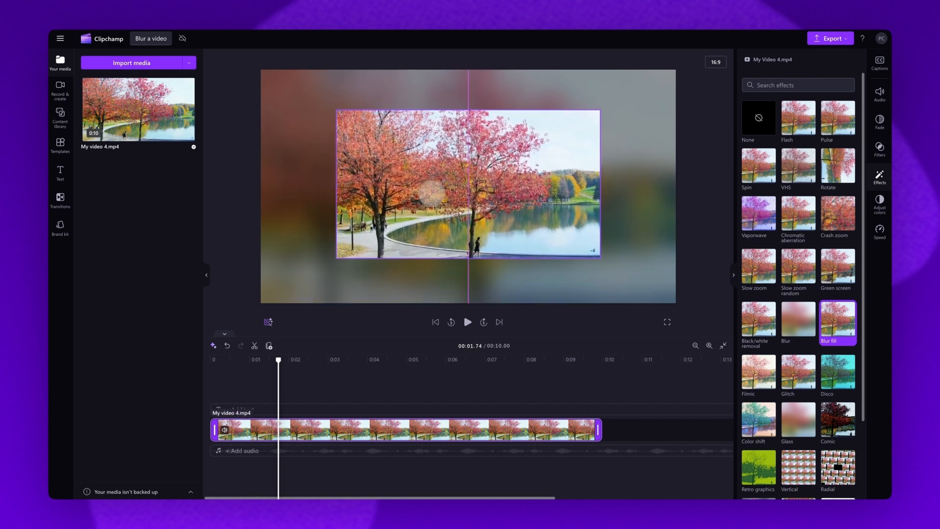
pyautogui.click(467, 182)
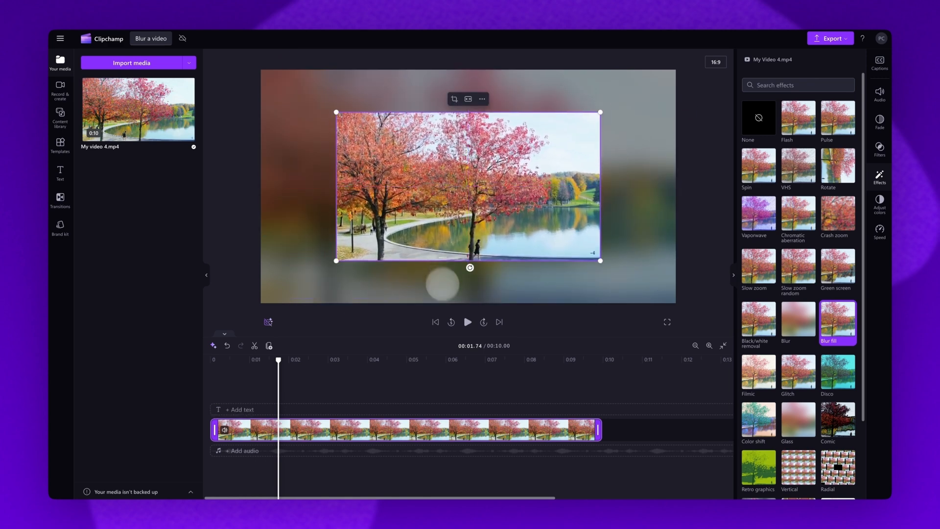
pyautogui.click(466, 322)
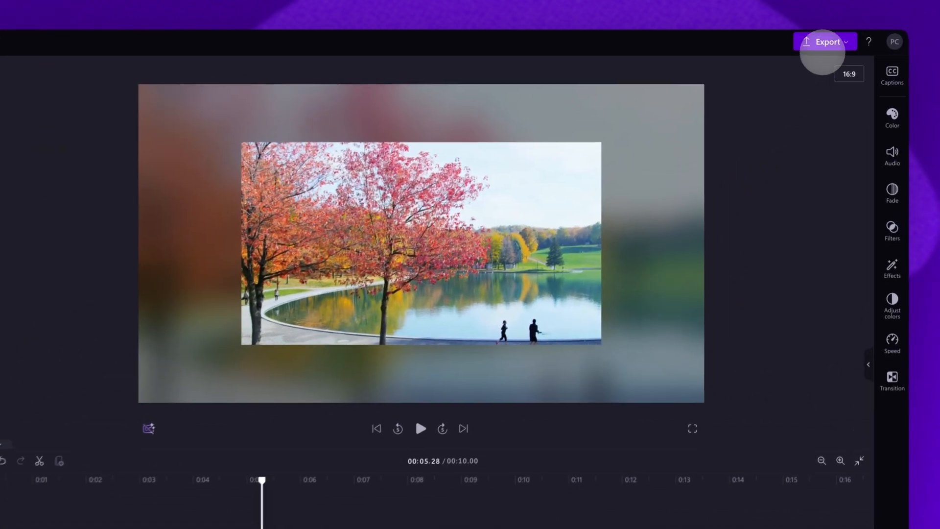
# Show the export quality options for the finished video.
pyautogui.click(825, 41)
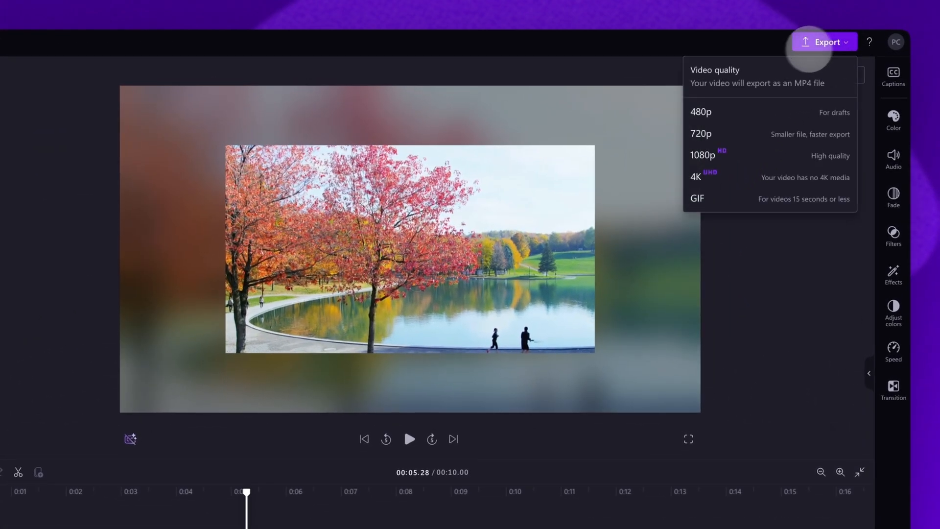